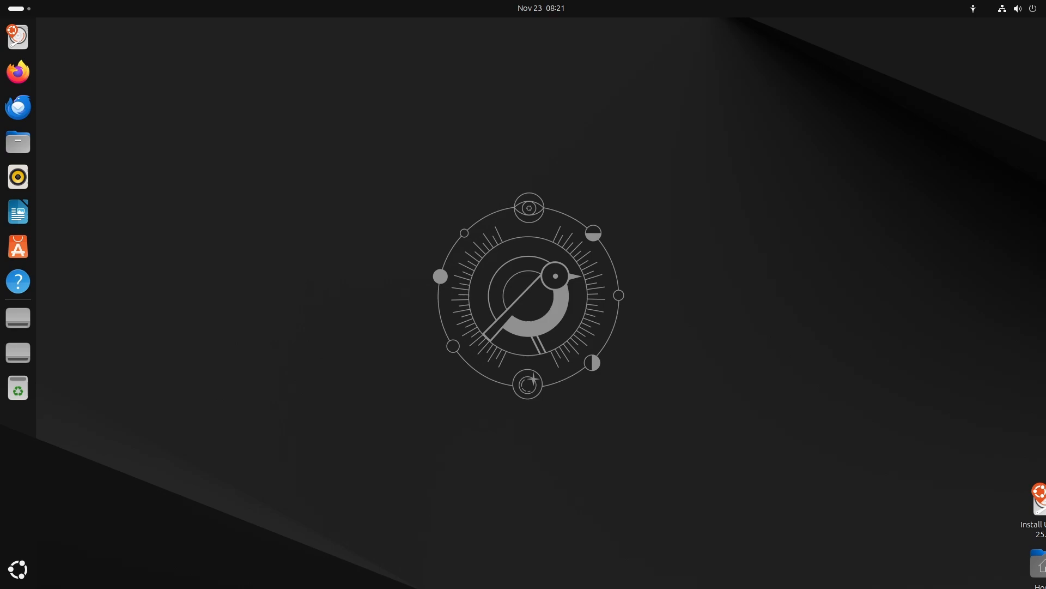
- Launch System Monitor, check the Processes list, then return to the Resources graphs
left_click(18, 317)
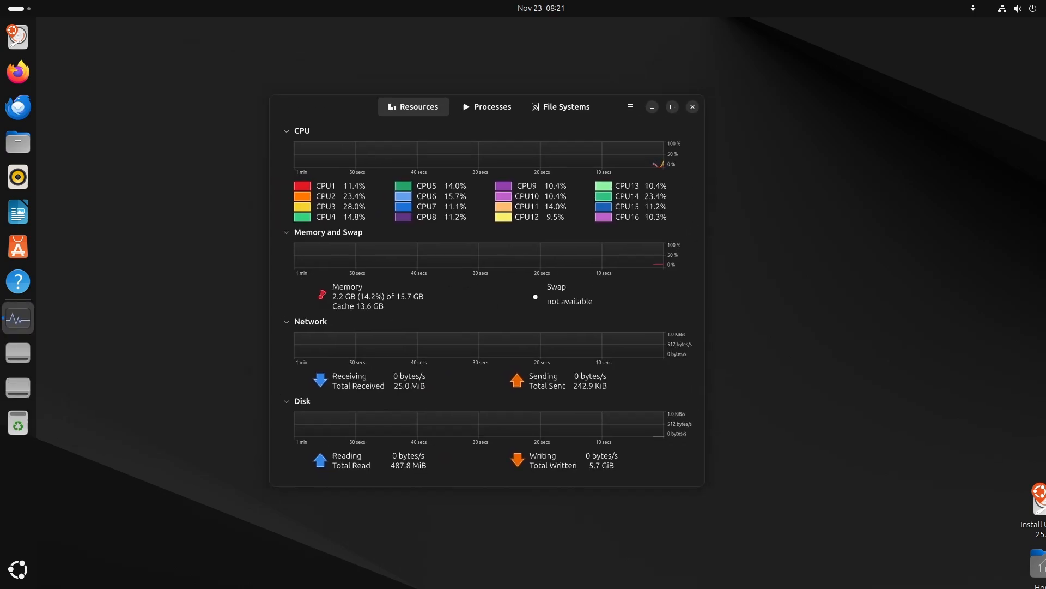
left_click(493, 105)
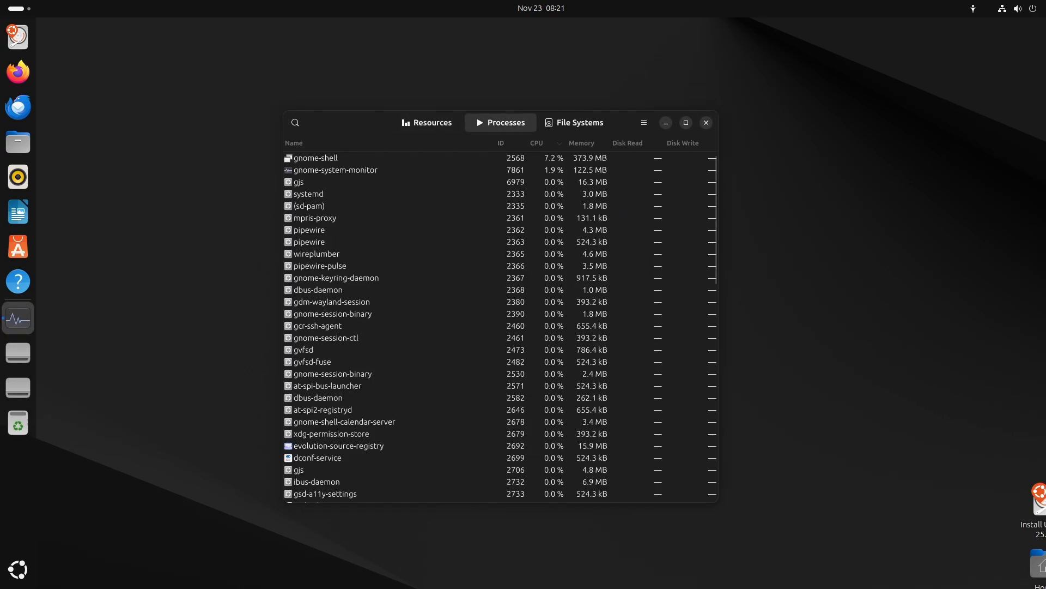
left_click(426, 122)
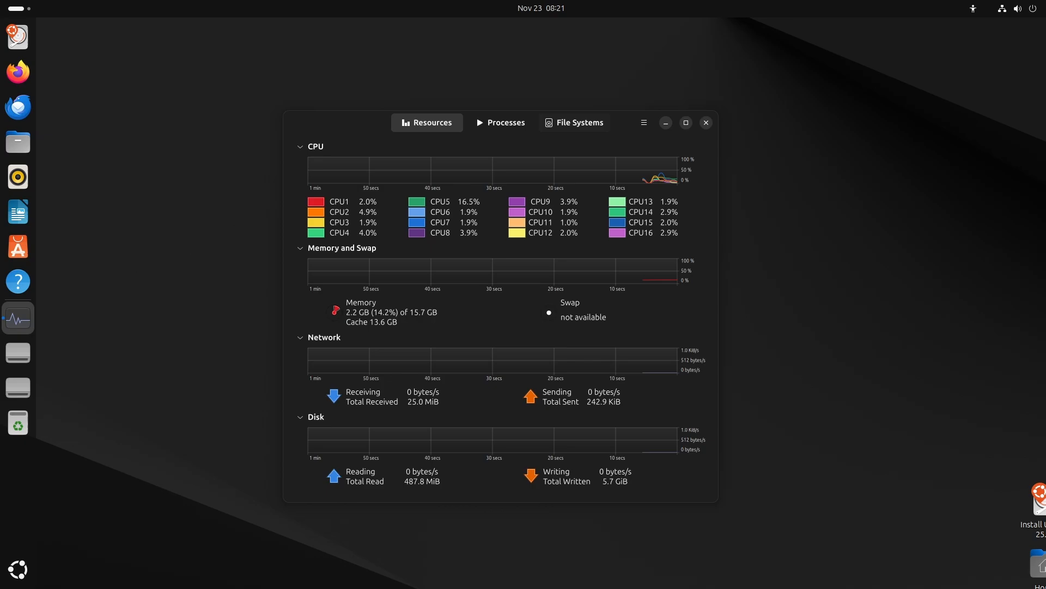
left_click(643, 122)
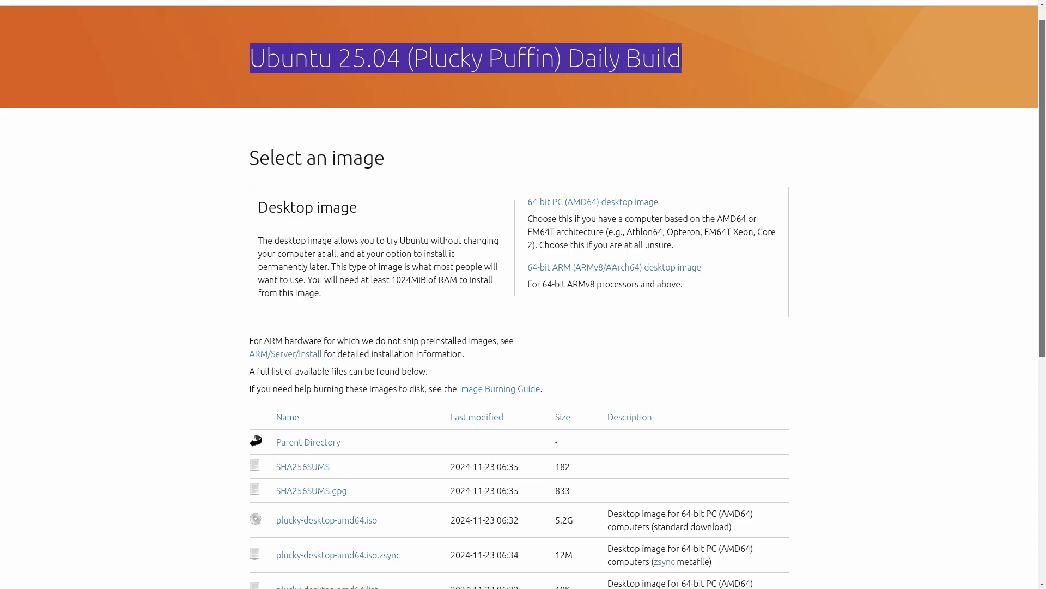
- Scroll through the Ubuntu 25.04 daily build page's amd64 and arm64 image file listing
scroll("down", 3)
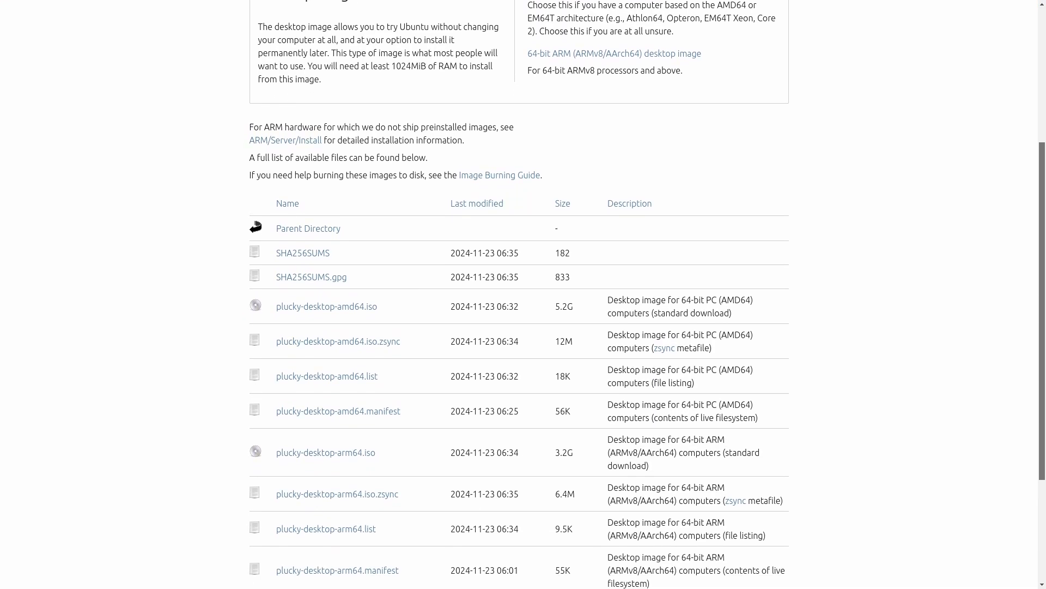
scroll("down", 3)
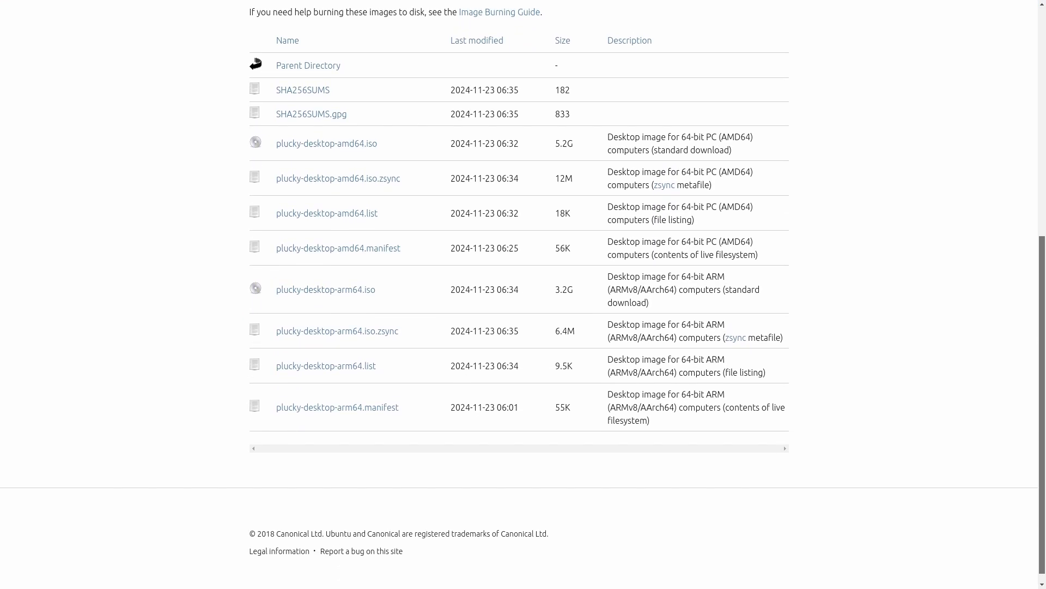
scroll("up", 3)
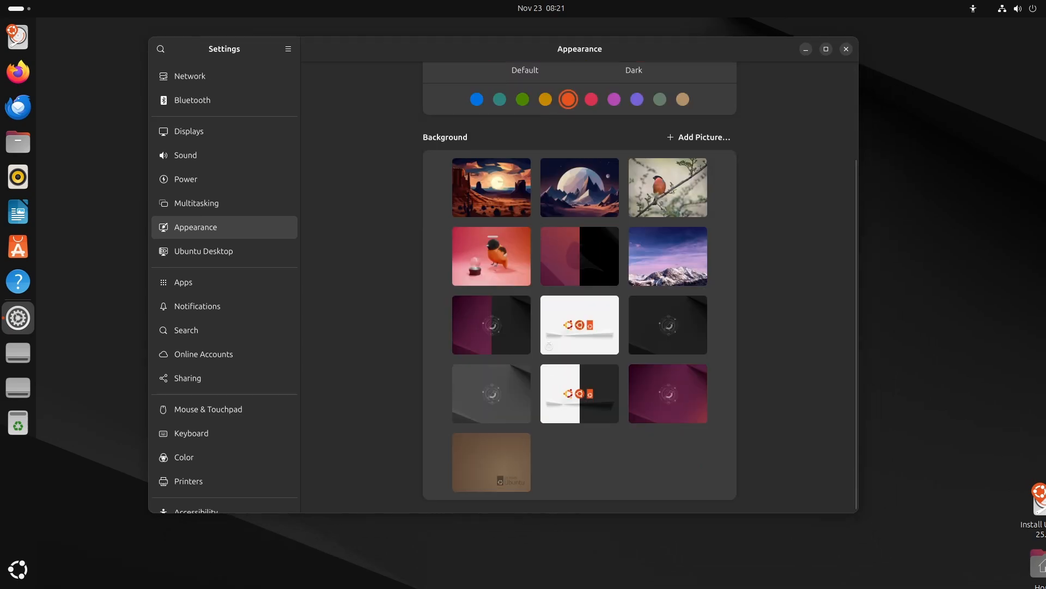
- Scroll Appearance up to the Default and Dark style options, then switch to Files
scroll("up", 3)
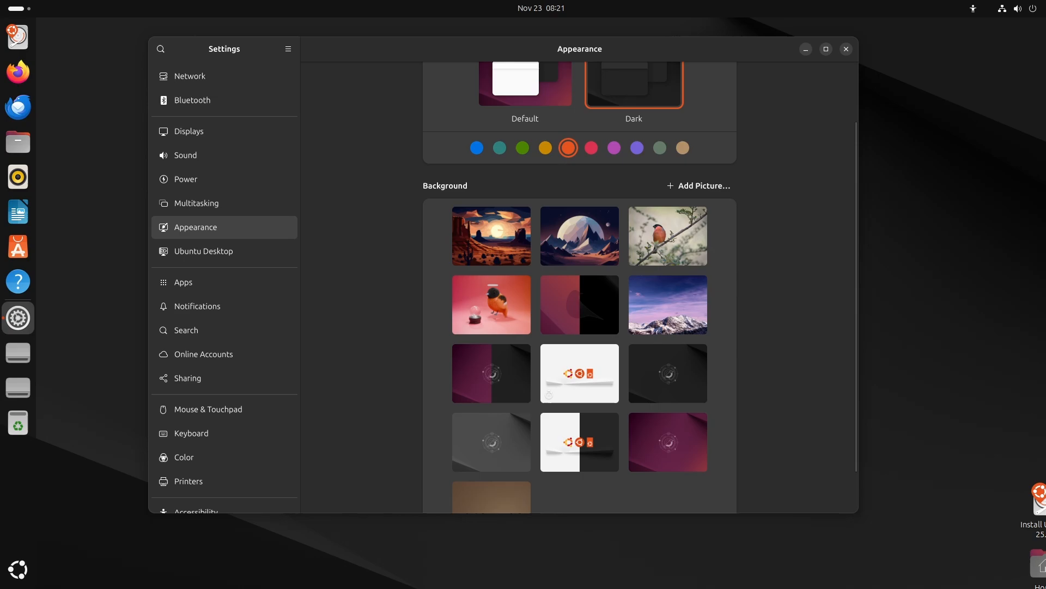
scroll("up", 3)
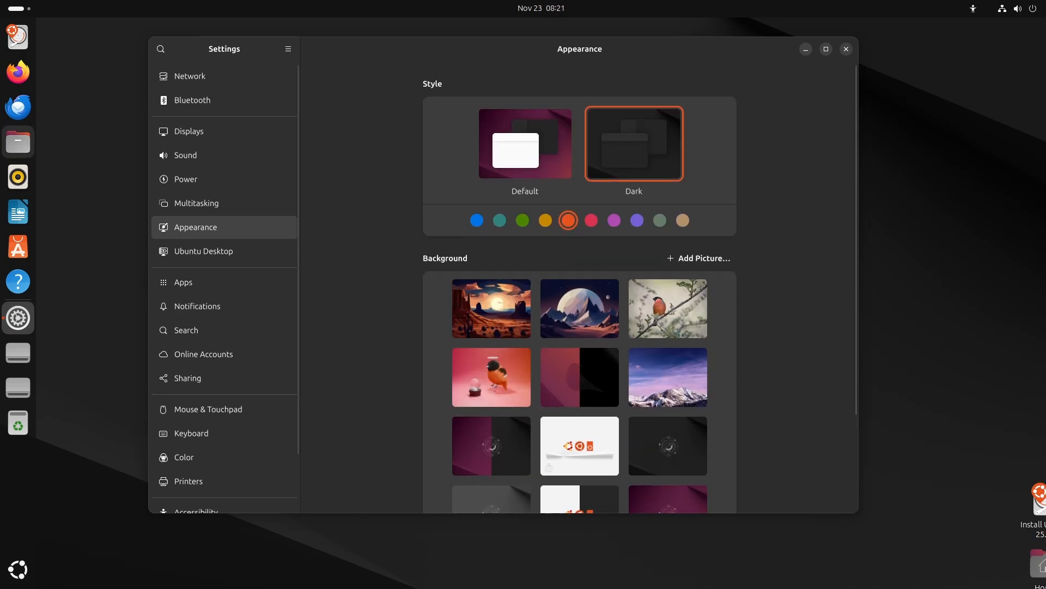
left_click(16, 142)
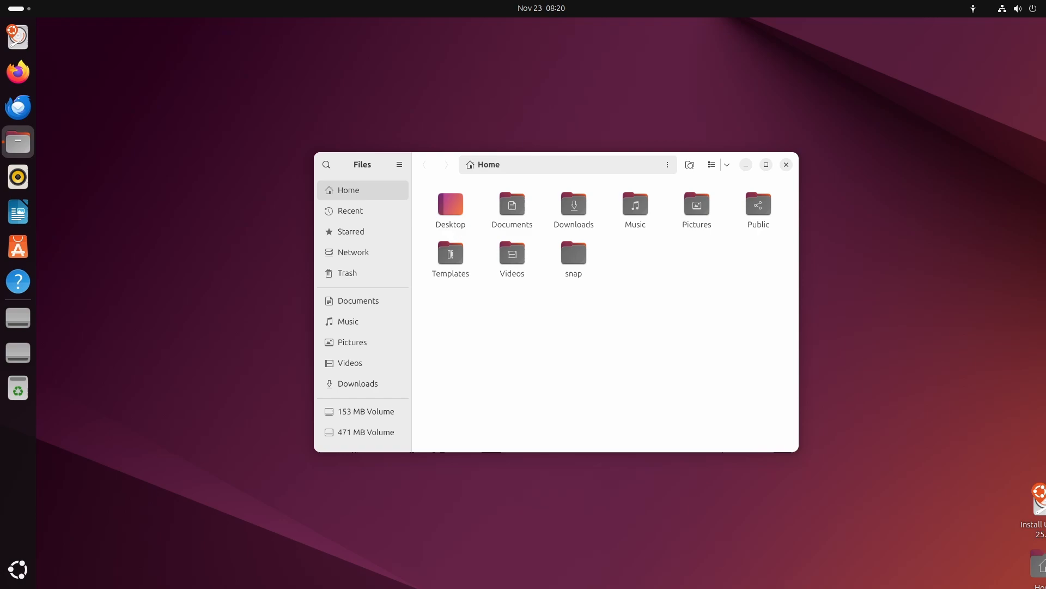
- Select the Desktop folder in the Home view and close the Files window
left_click(450, 209)
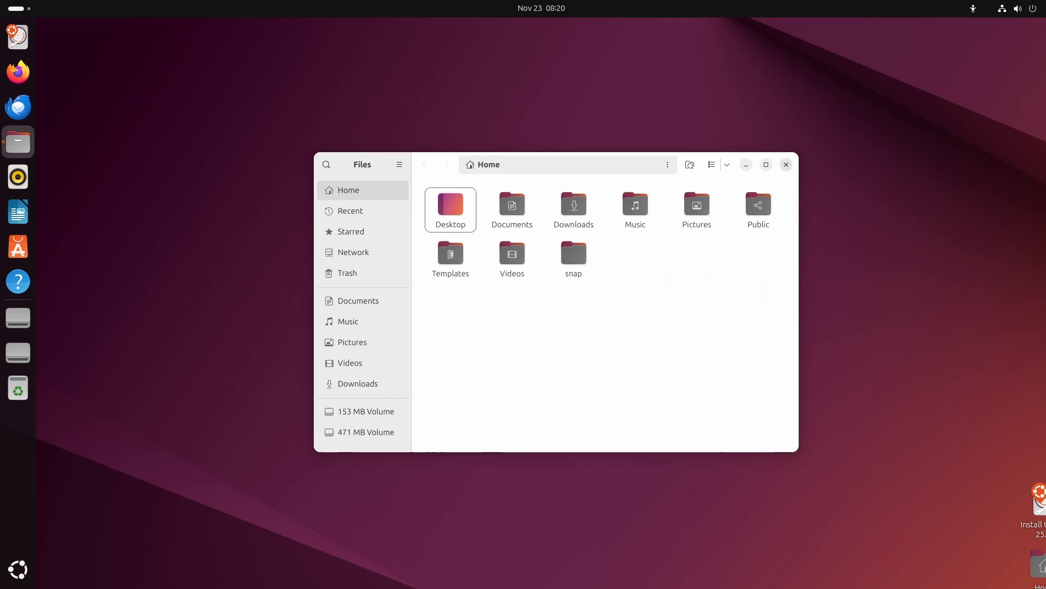
left_click(785, 165)
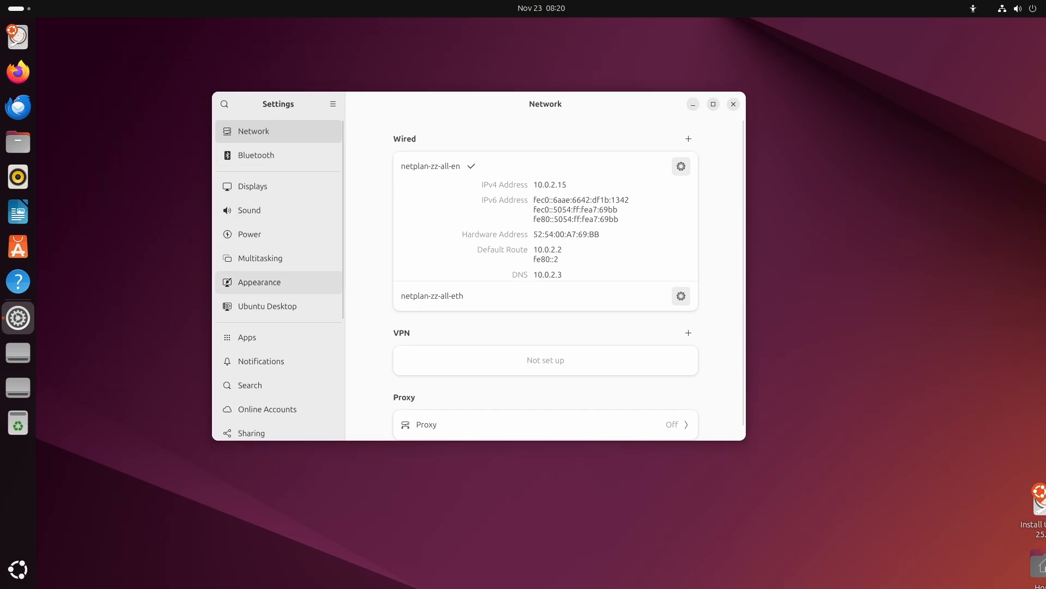
- Show the wired connection details with IPv4 10.0.2.15 and DNS 10.0.2.3
left_click(259, 281)
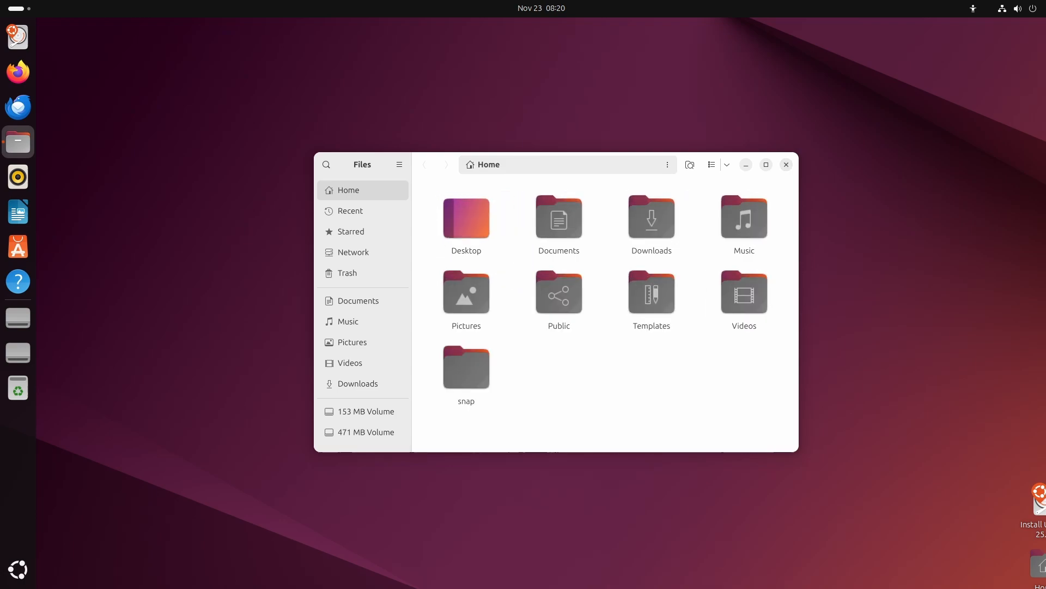
- Close Files, bring up Settings, then return to the Plucky Puffin daily build page
left_click(786, 165)
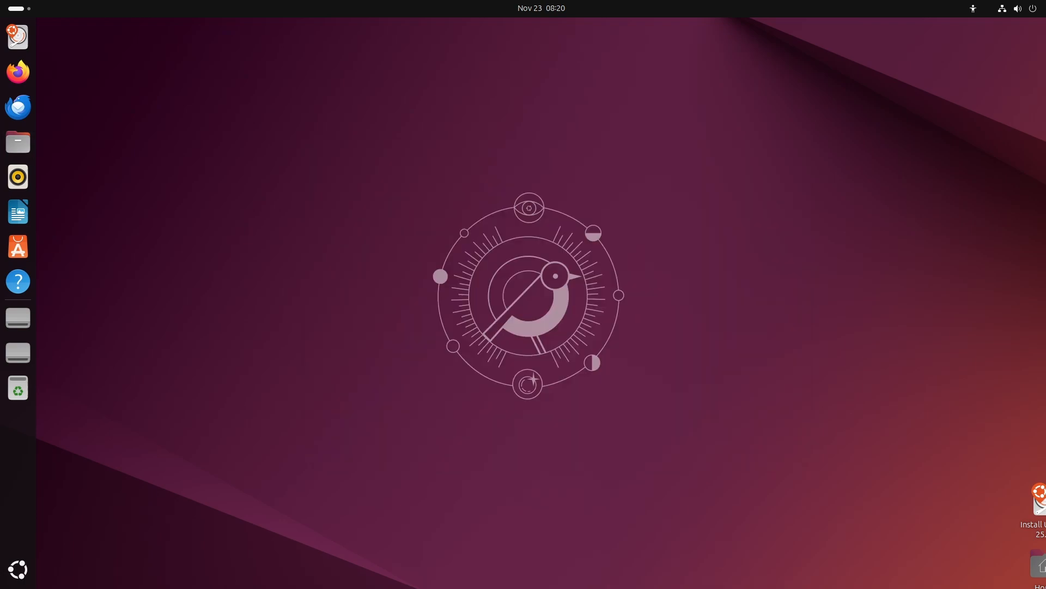
left_click(1009, 7)
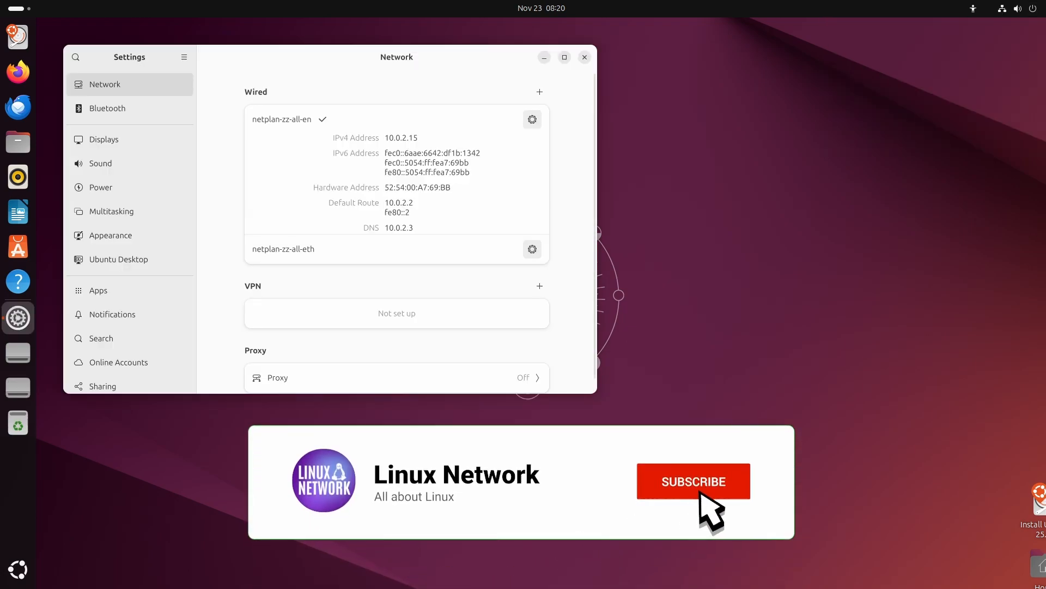
left_click(694, 481)
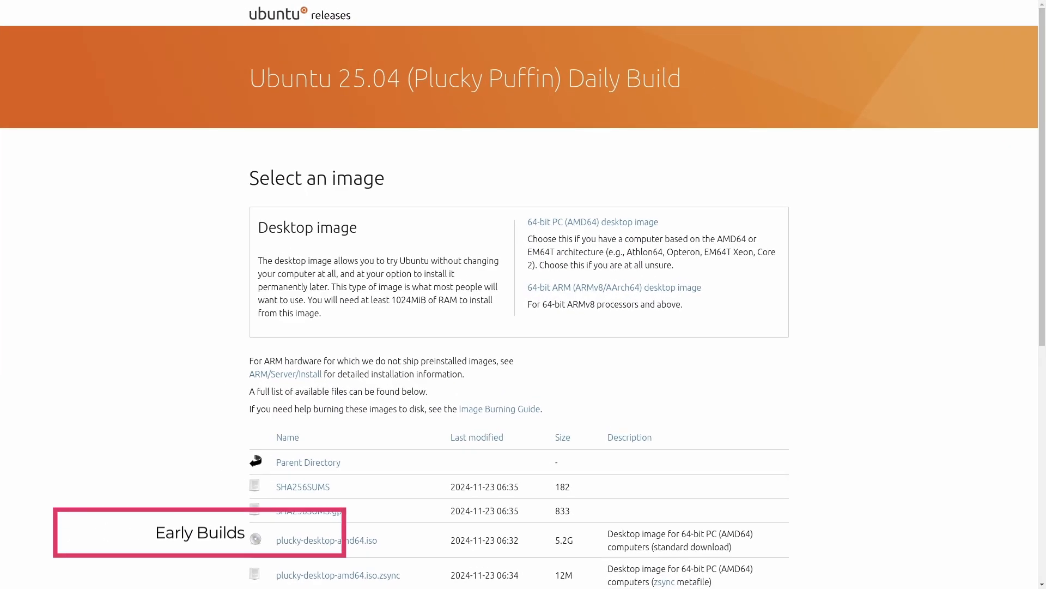
- Select the daily build page heading before moving to the Xubuntu 25.04 page
triple_click(465, 78)
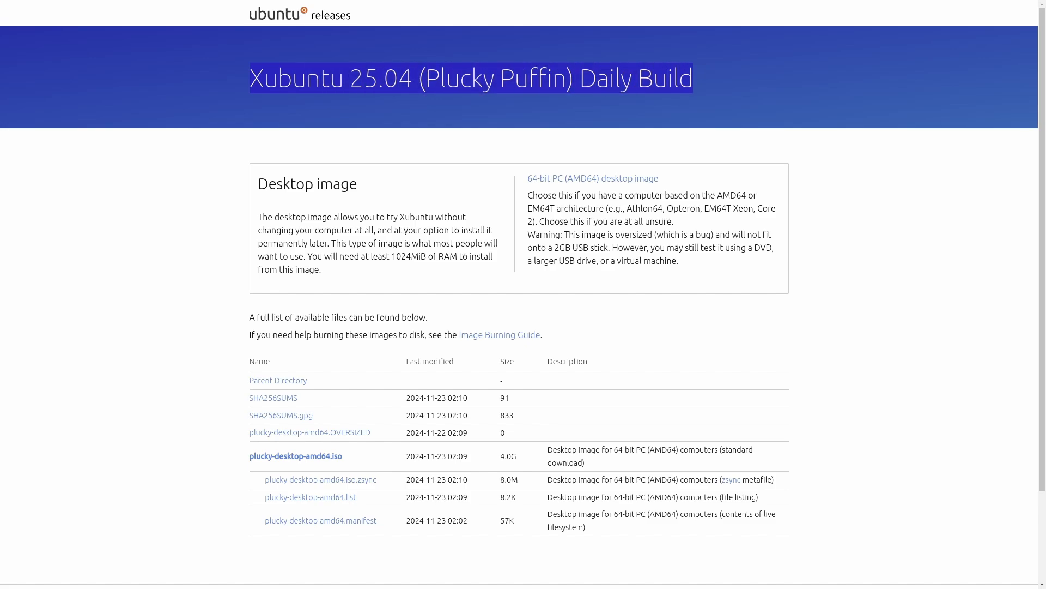
mouse_move(295, 456)
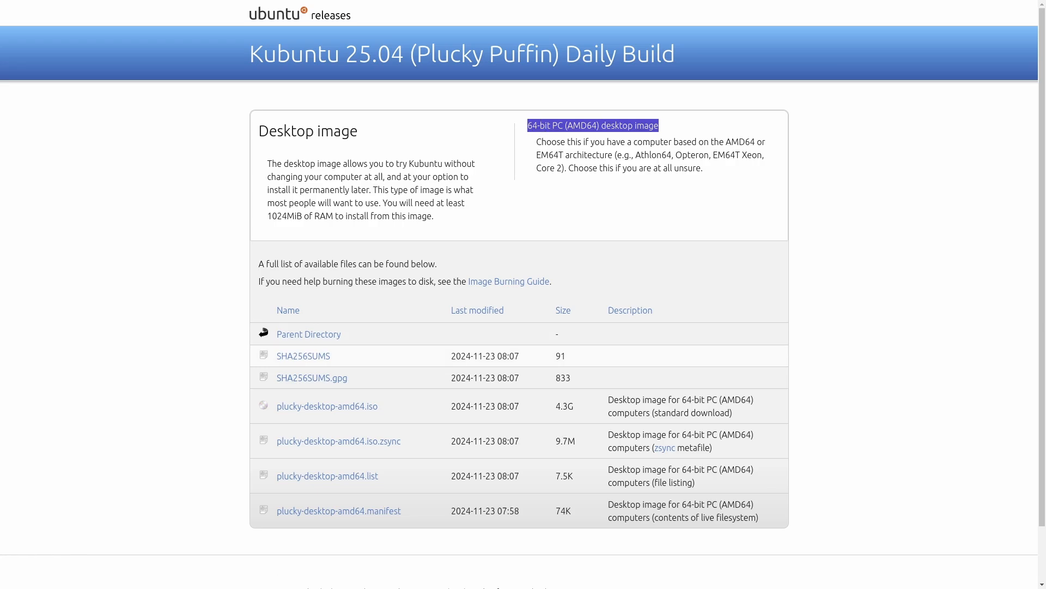
- Select the 64-bit PC desktop image link text on the Kubuntu 25.04 daily build page
double_click(484, 406)
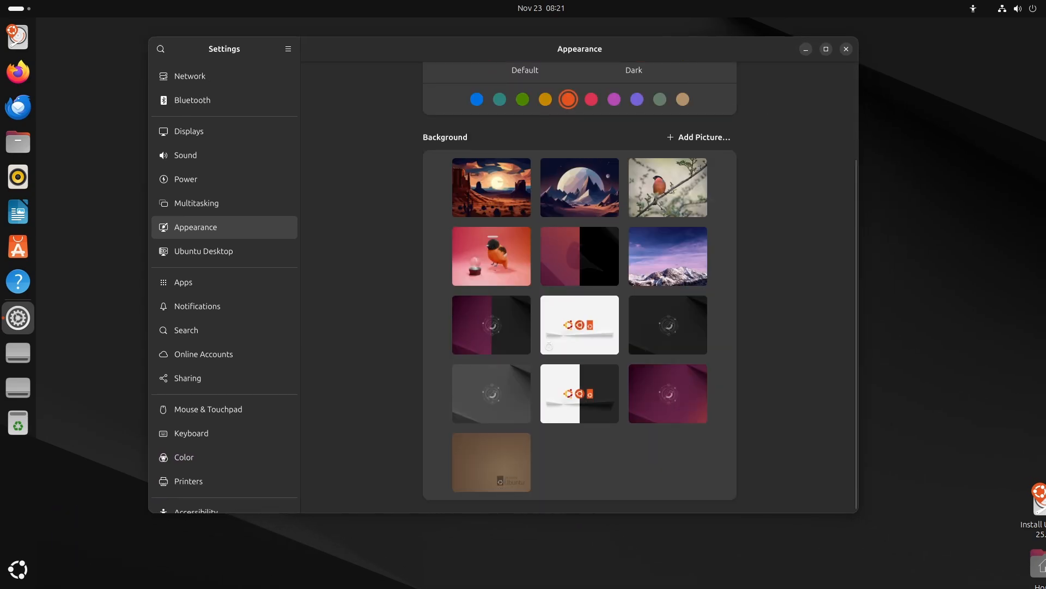
- Scroll the Appearance page up to the Style options with Dark selected
scroll("up", 3)
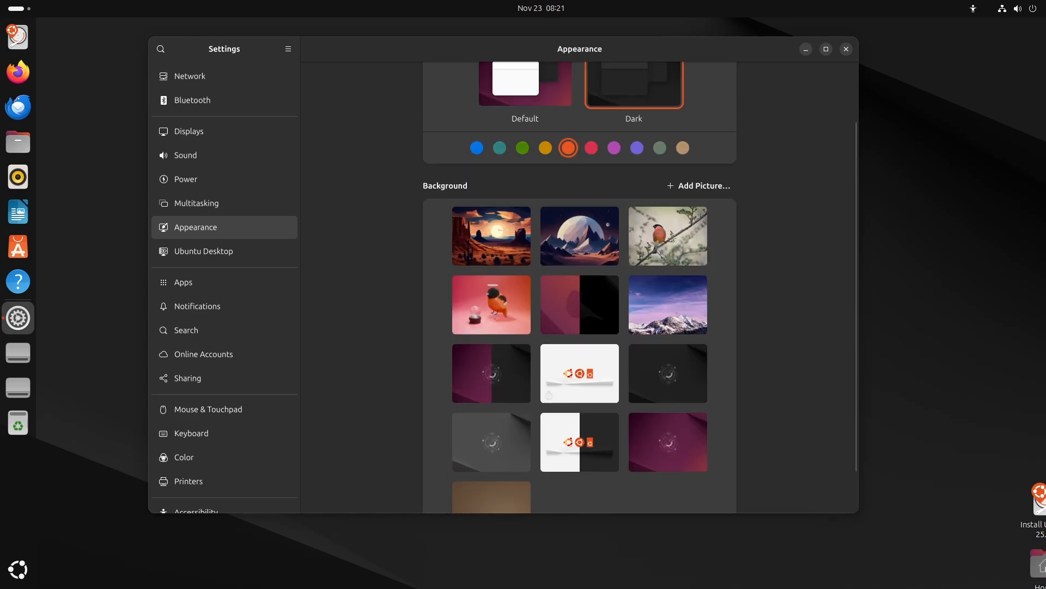
scroll("up", 3)
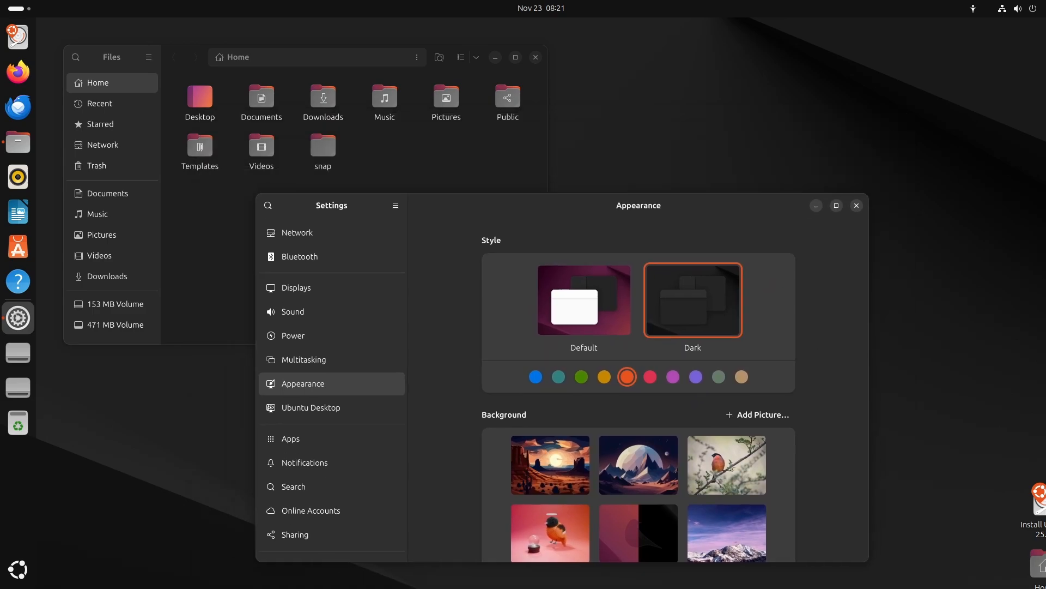
- Switch the dark style's accent colour through red and sage to tan
left_click(649, 376)
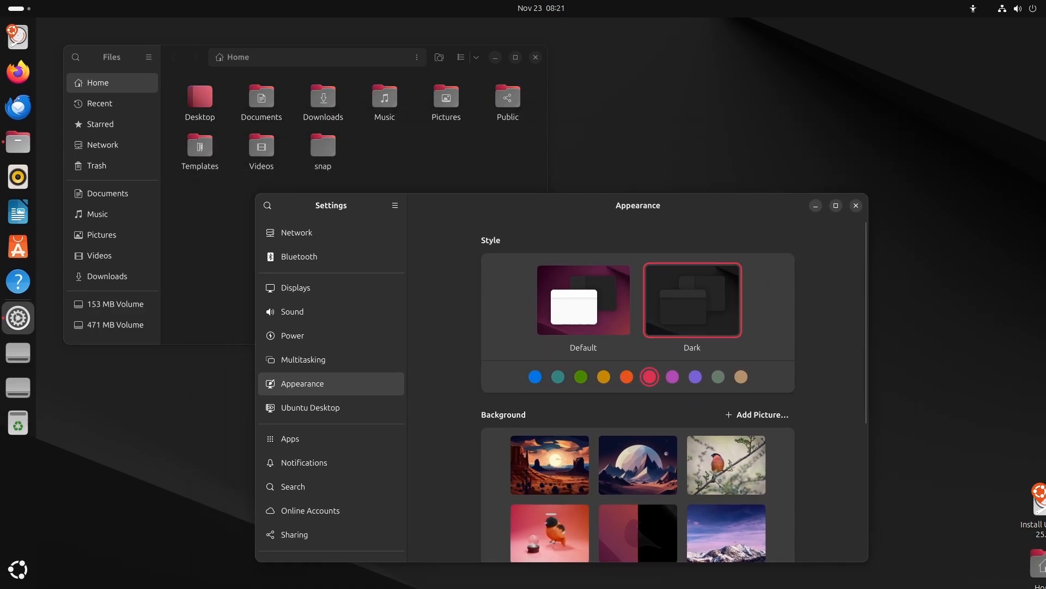
left_click(717, 378)
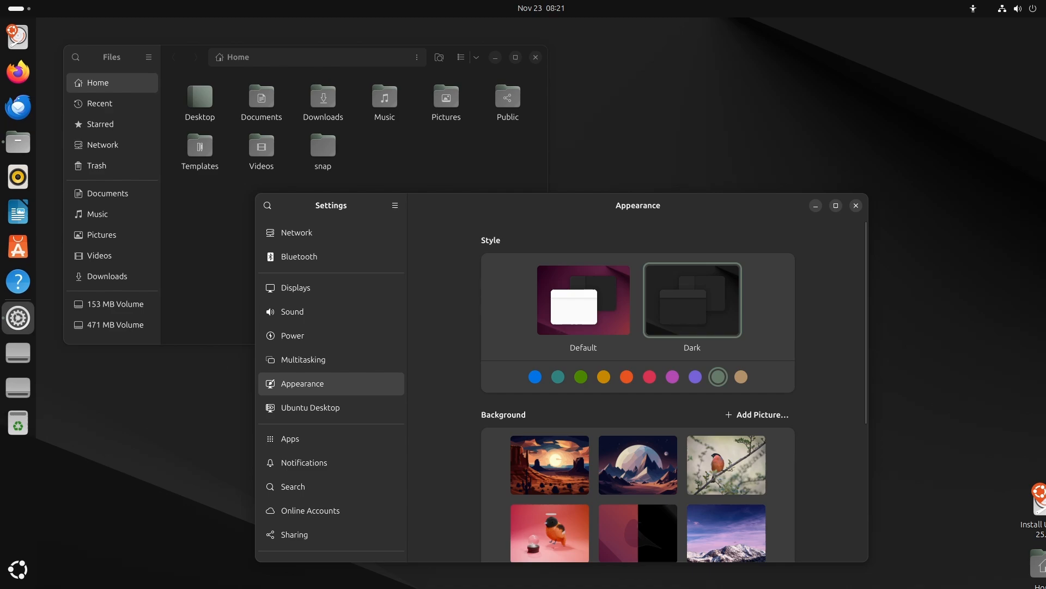
left_click(741, 376)
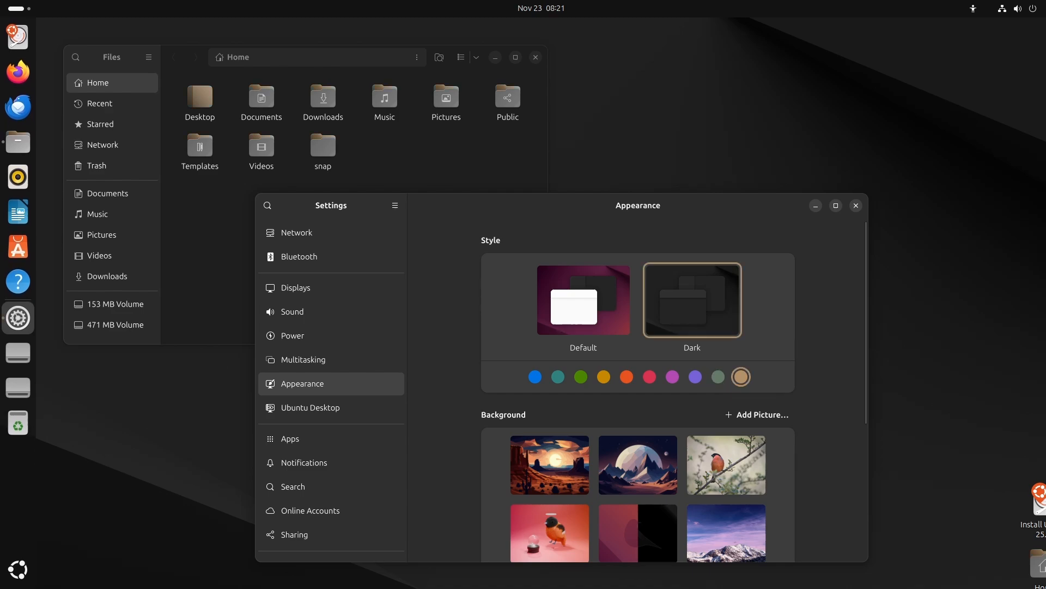